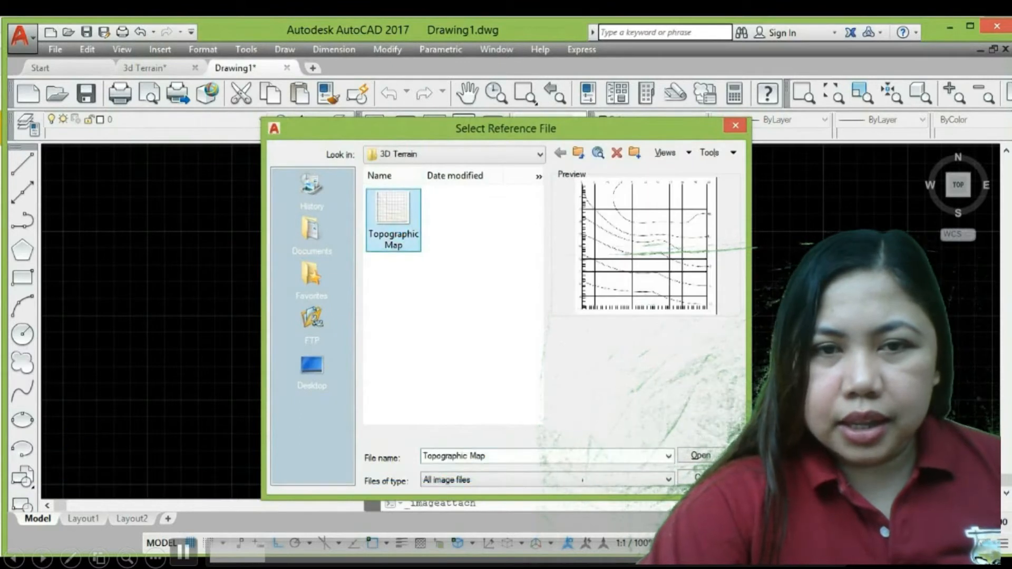
Step: Attach the Topographic Map image to the drawing and start DI to measure a grid distance
click(698, 456)
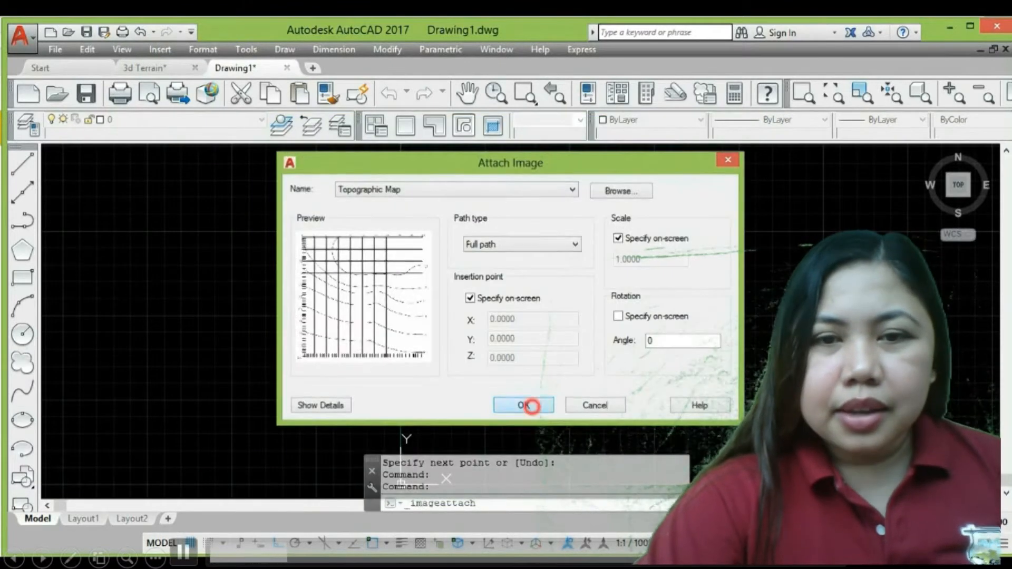
click(523, 405)
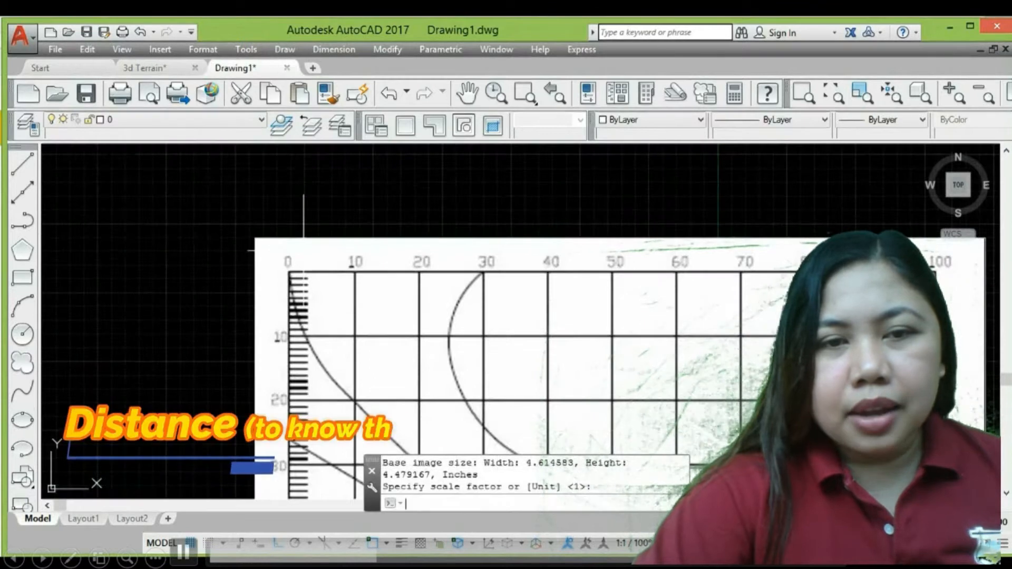
text(DI)
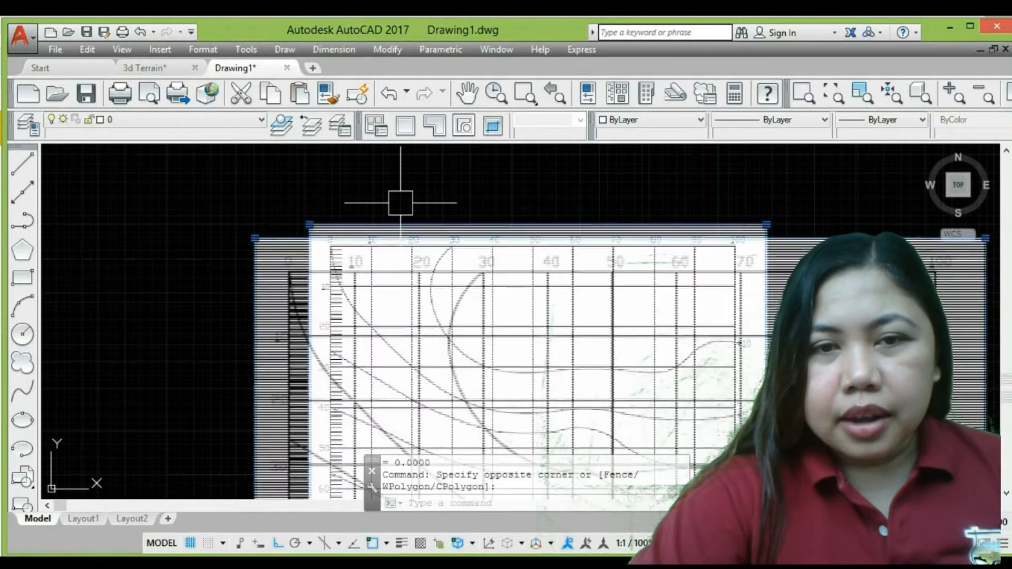
Step: Scale the map image by reference so the grid distance becomes 117.3564
key(enter)
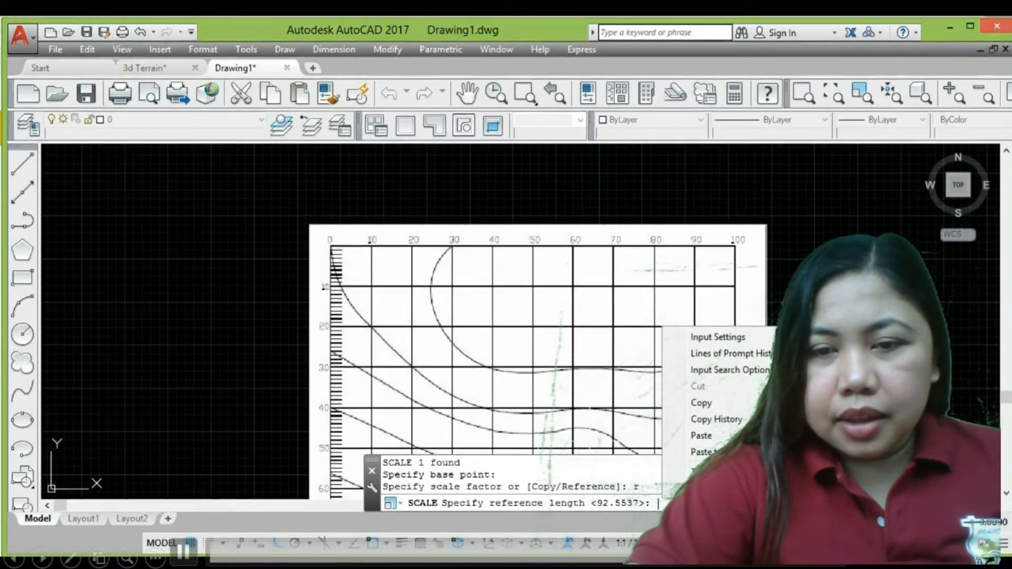
text(117.3564)
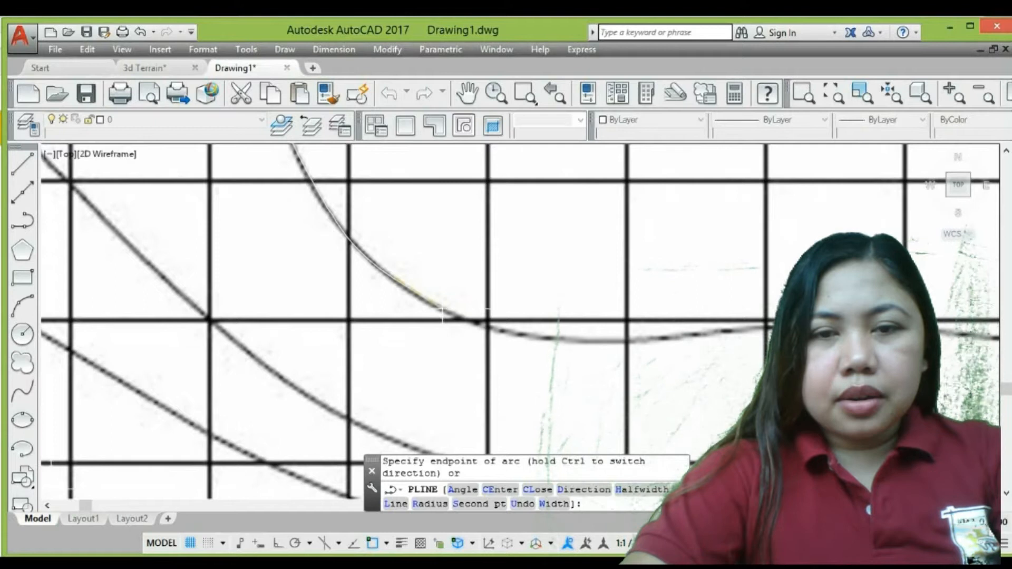
Step: Drag a vertex of the traced curve onto the map's contour line, then deselect it
text(sec)
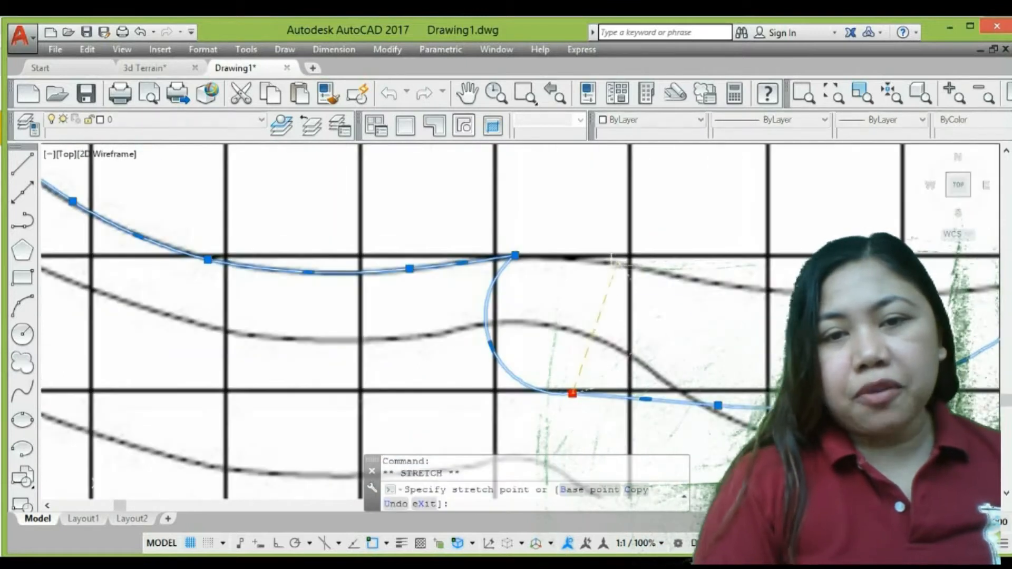
click(572, 394)
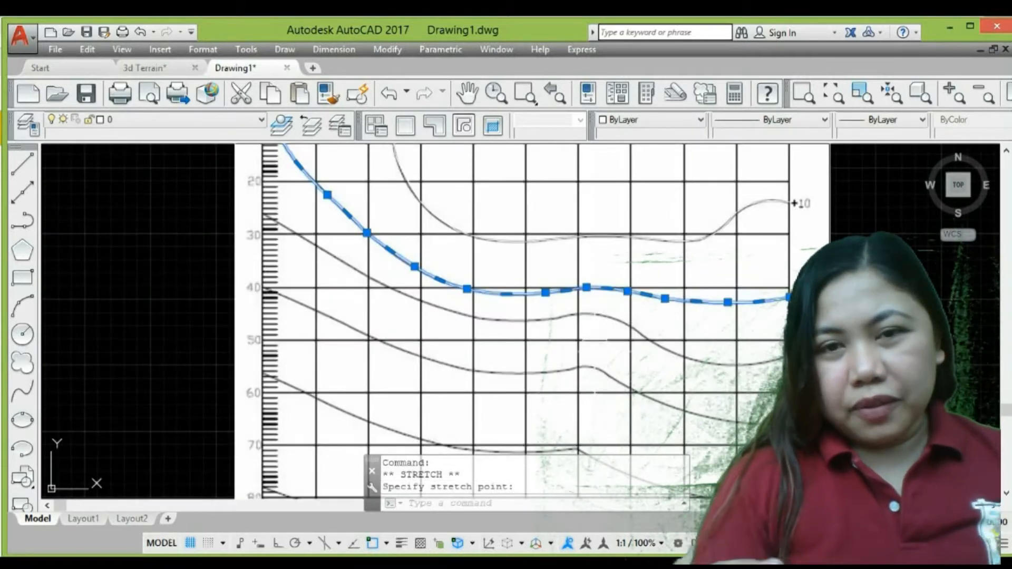
key(Escape)
text(s)
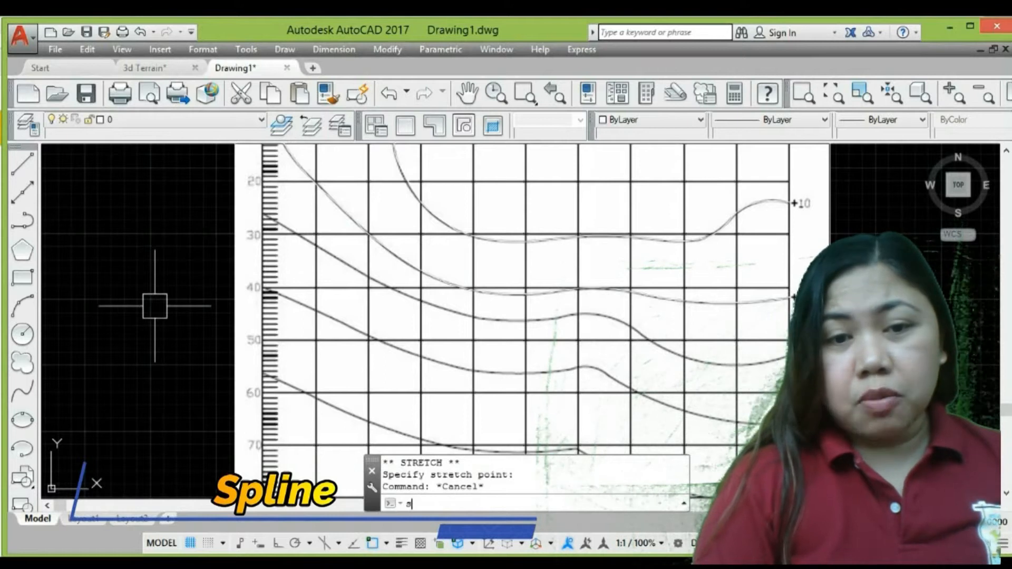
Step: Trace the next contour line on the lower part of the map with a polyline (PL)
text(PL)
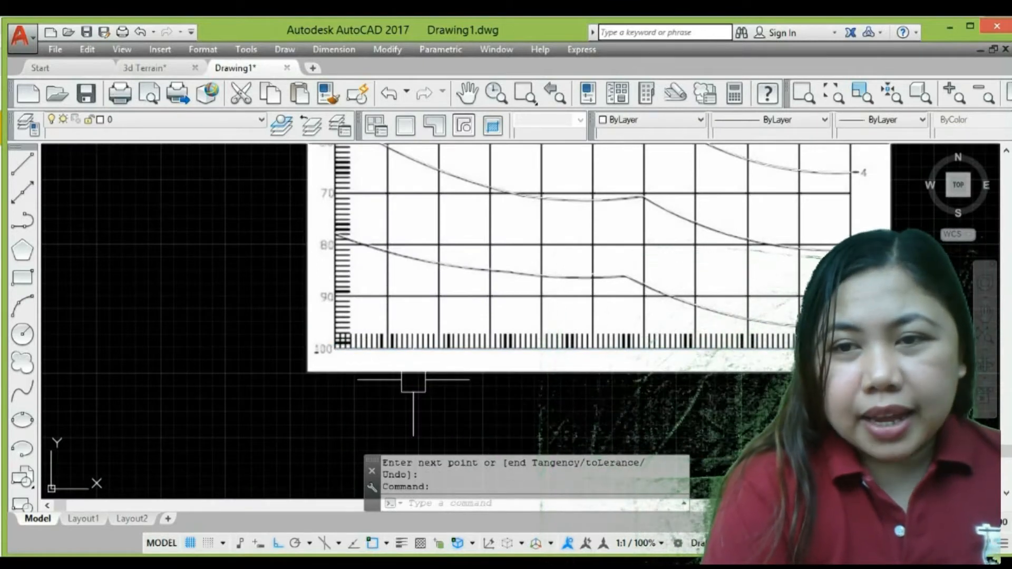
key(Escape)
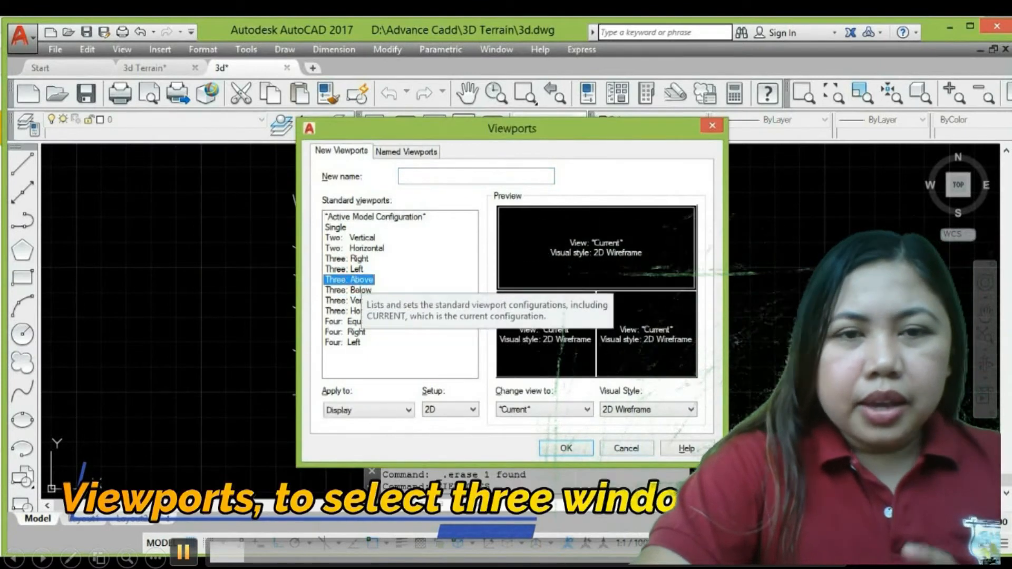
Step: Apply the Three: Above viewport layout and outline the area with a 3-point rectangle
click(565, 449)
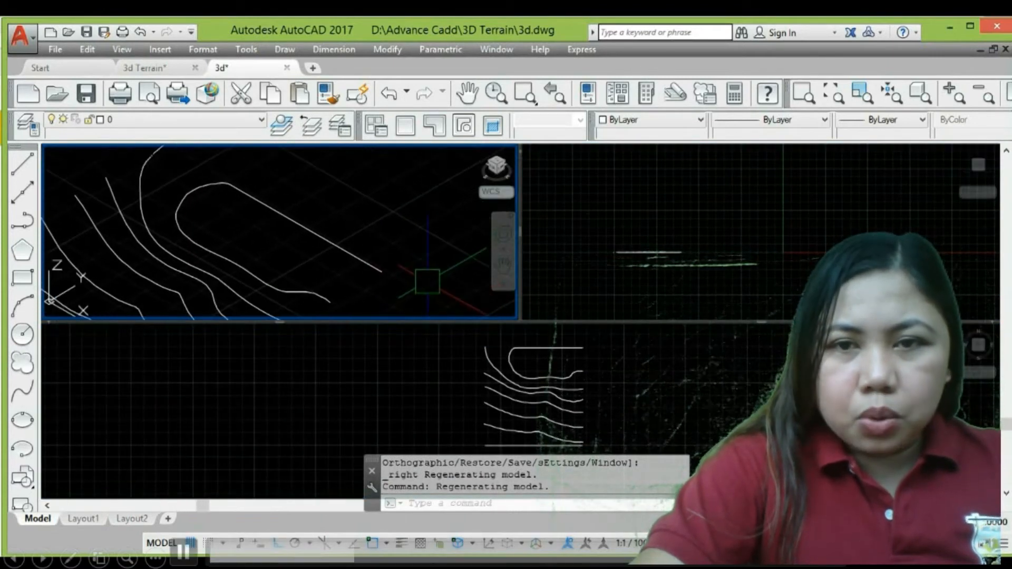
text(REC)
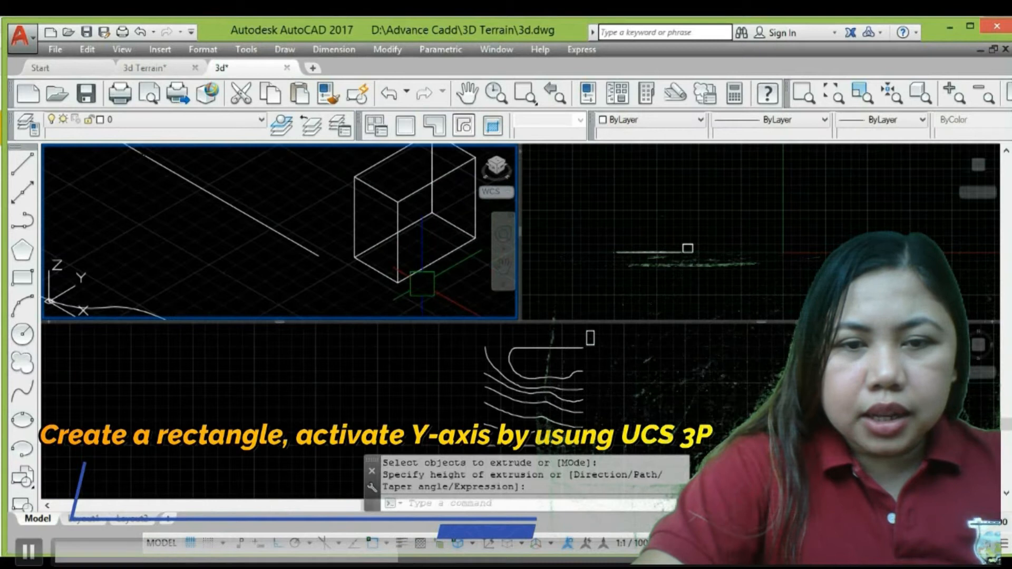
text(3p)
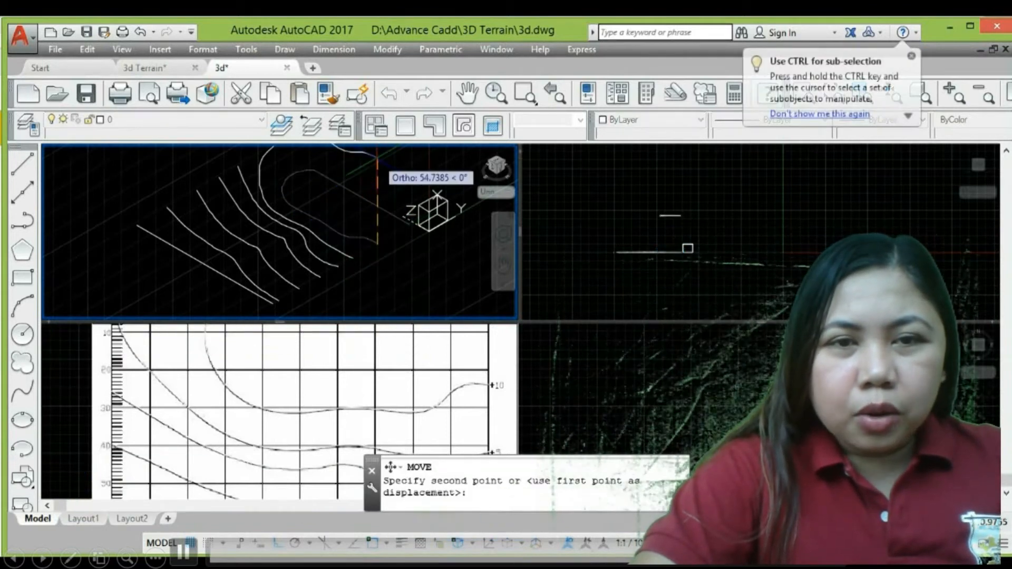
Step: Move traced contour lines up along Z to elevations 10 and 12
text(10)
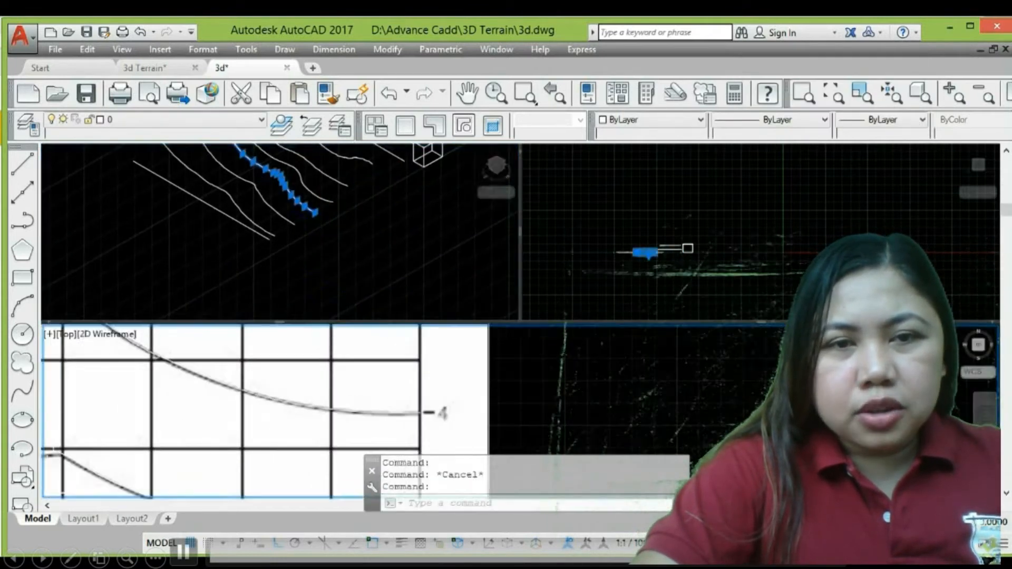
text(12)
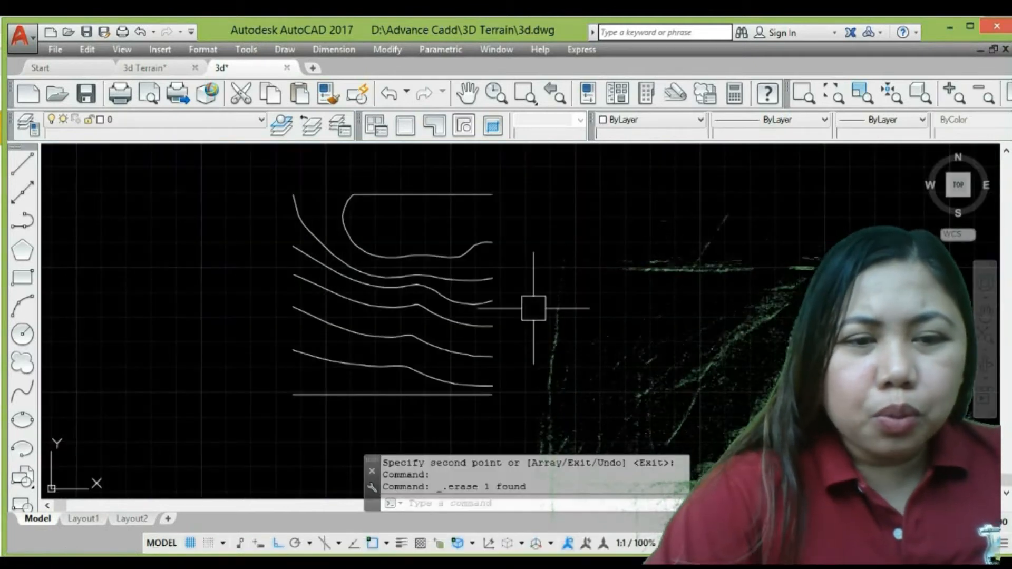
click(142, 67)
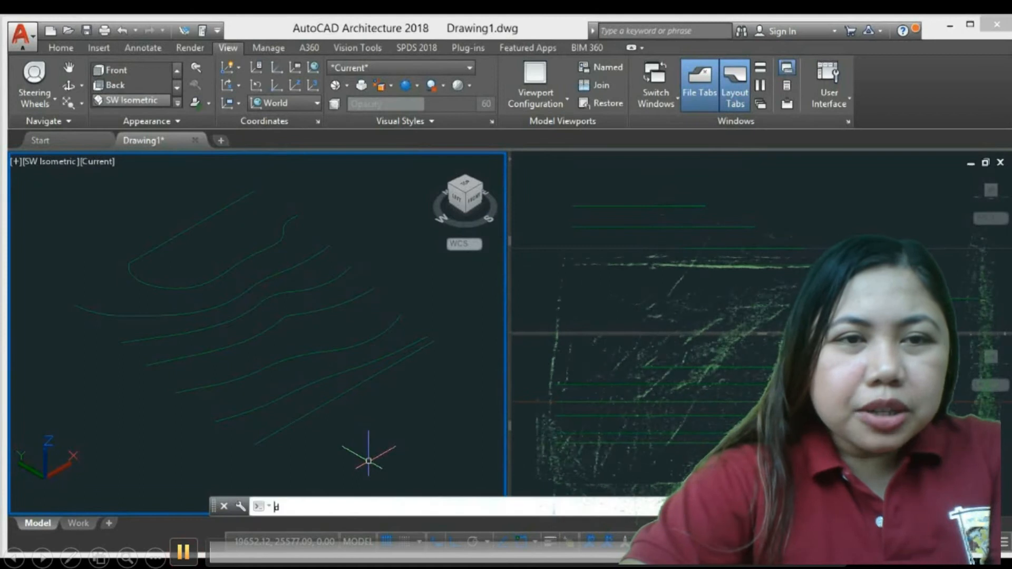
Step: Run DRAPE over the contours, accepting 30 by 30 mesh subdivisions
text(DRAPE Mesh subdivision along X direction <30>:)
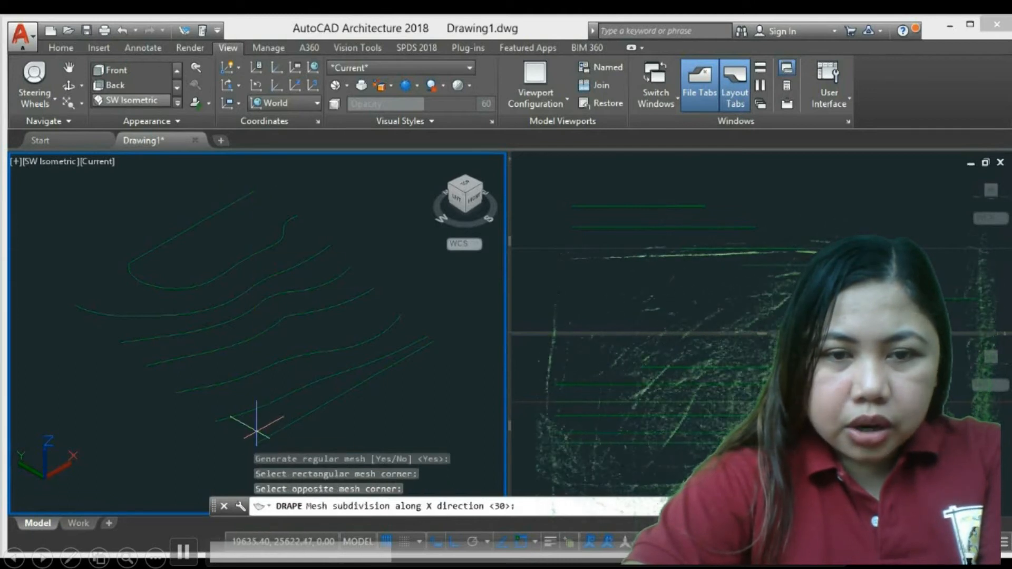
key(Enter)
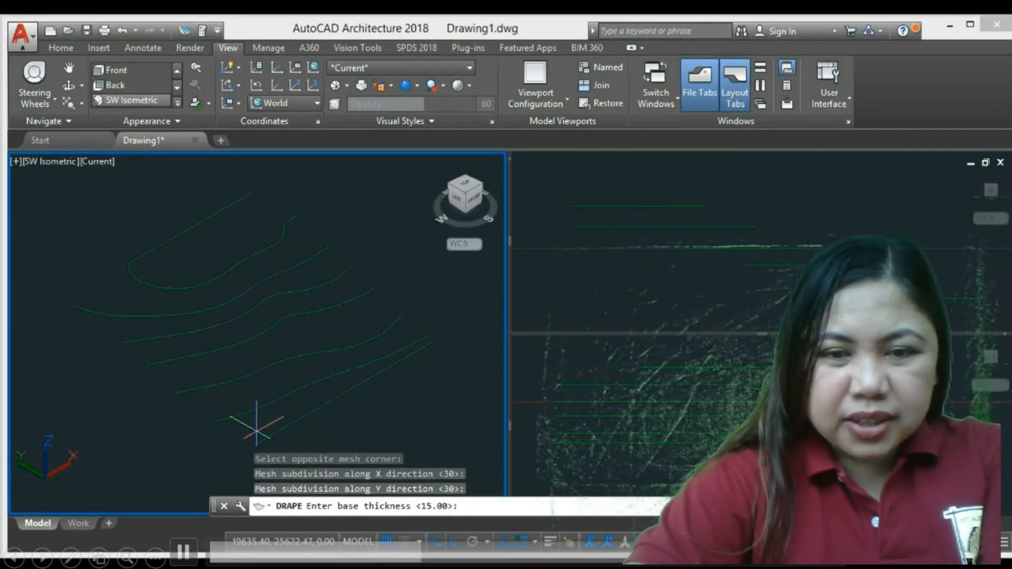